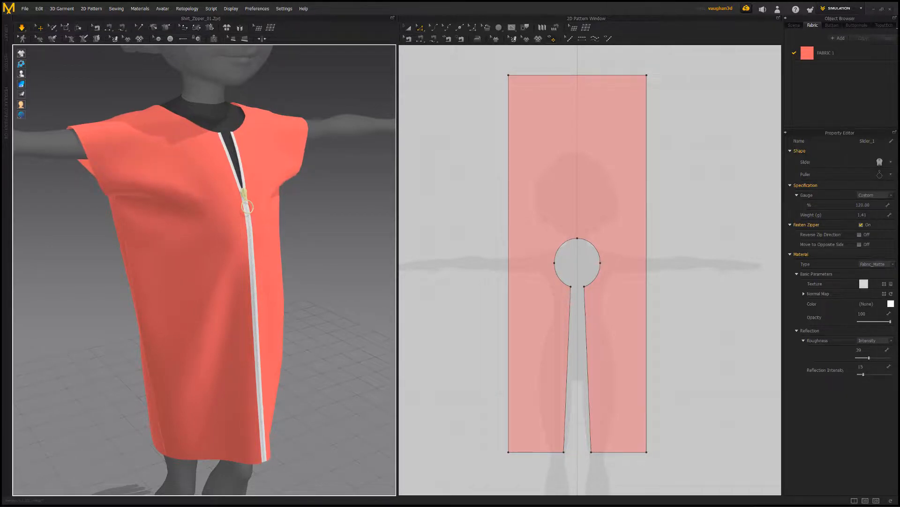
Select the front zipper's slider in the 3D window so its move gizmo appears.
left_click(244, 207)
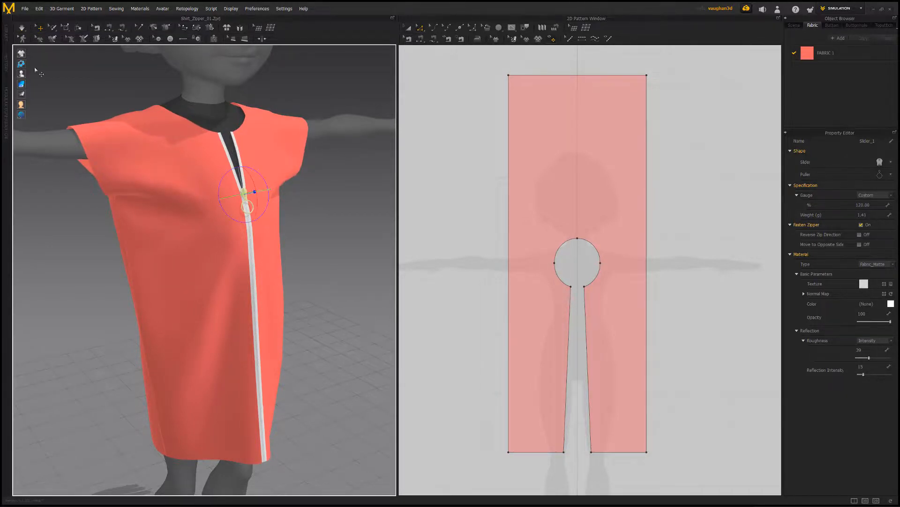